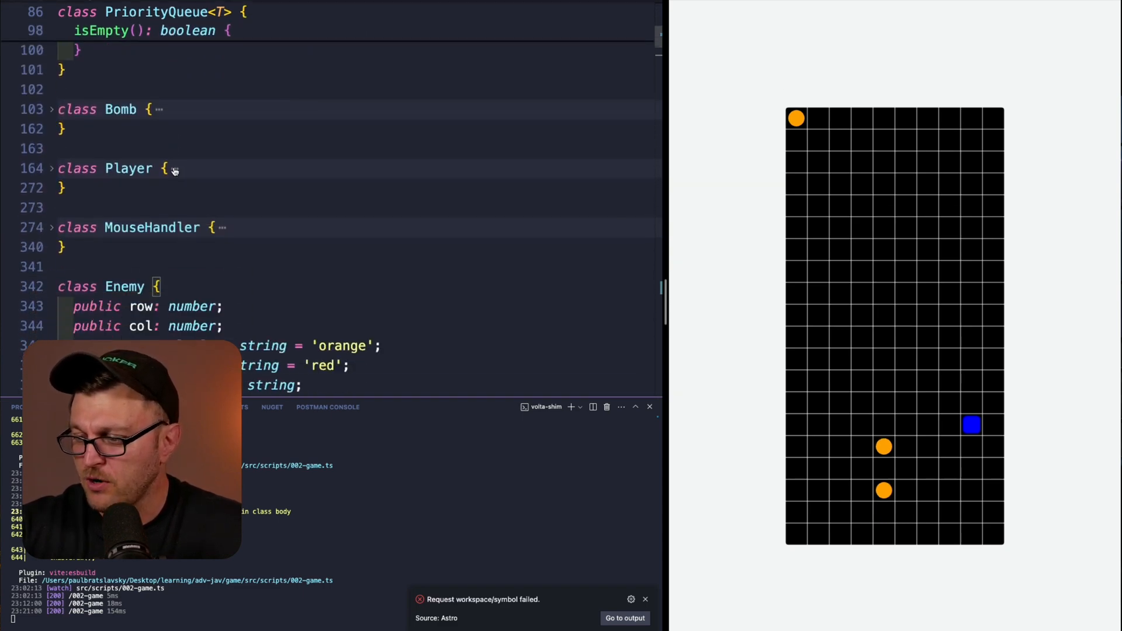
- Scroll through the current page, then switch to the Perplexity learning-resources search
{"action": "scroll", "scroll_direction": "down", "scroll_amount": 3}
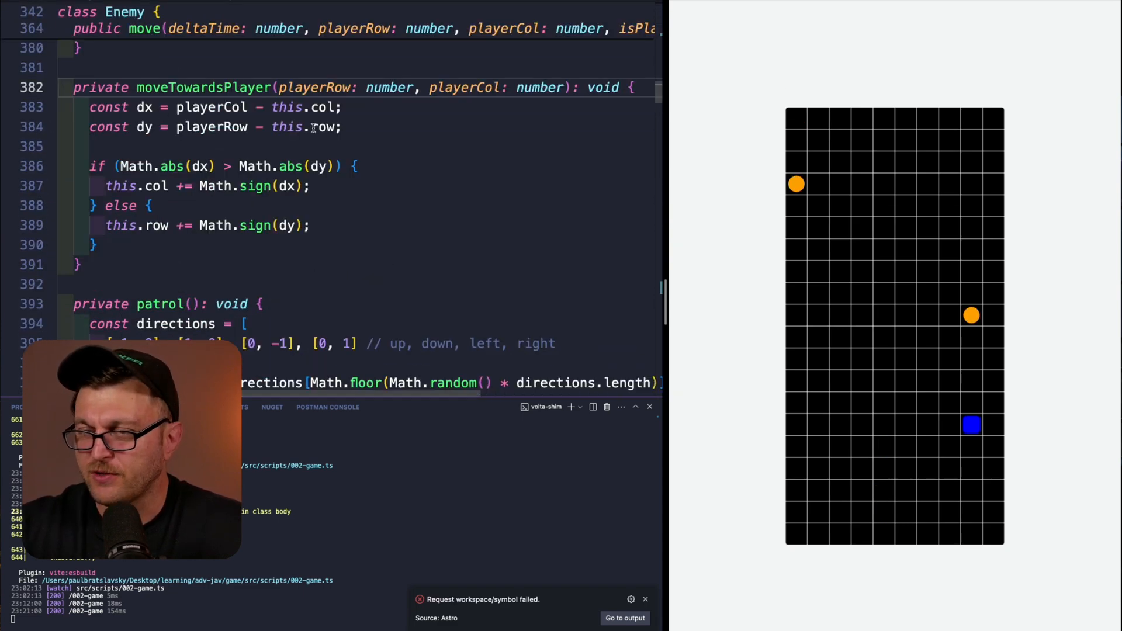
{"action": "mouse_move", "coordinate": [326, 126]}
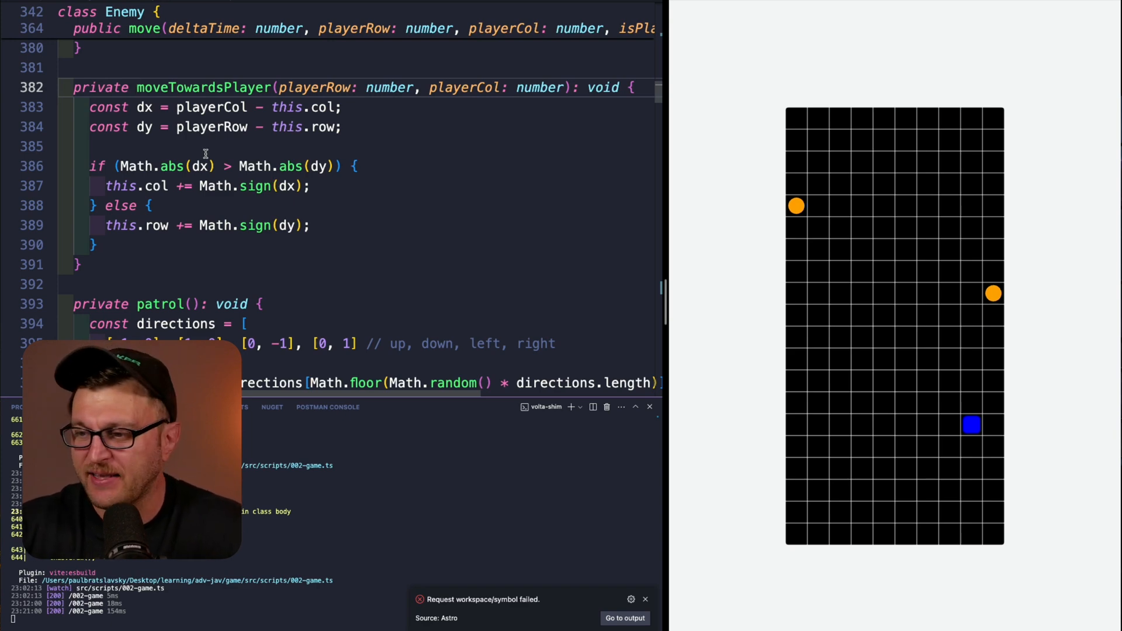
{"action": "scroll", "scroll_direction": "down", "scroll_amount": 3}
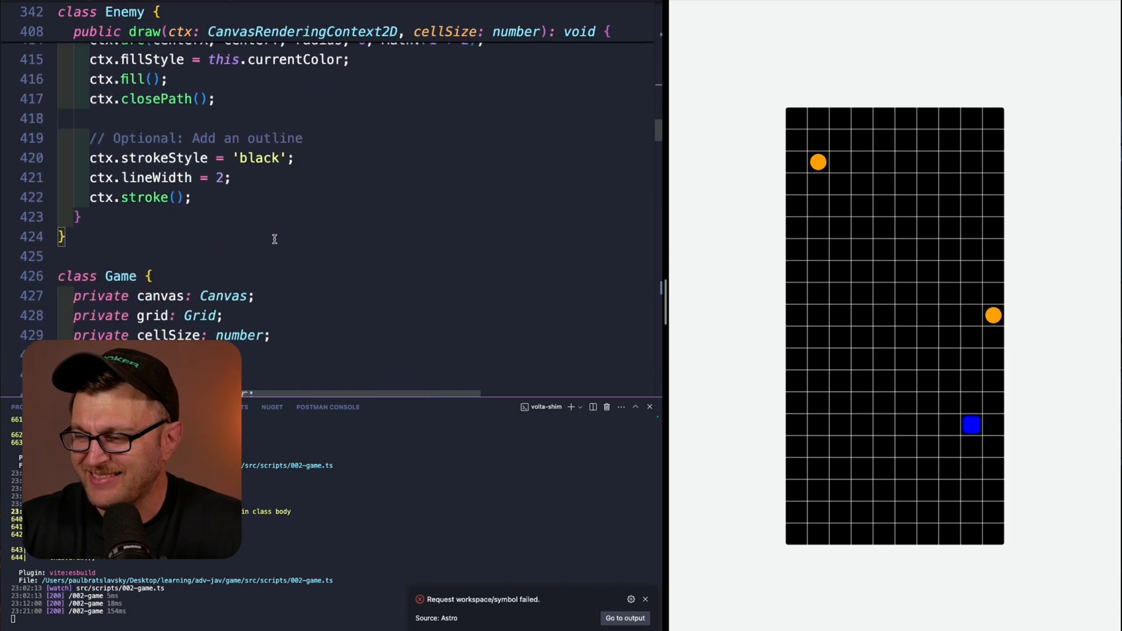
{"action": "scroll", "scroll_direction": "down", "scroll_amount": 3}
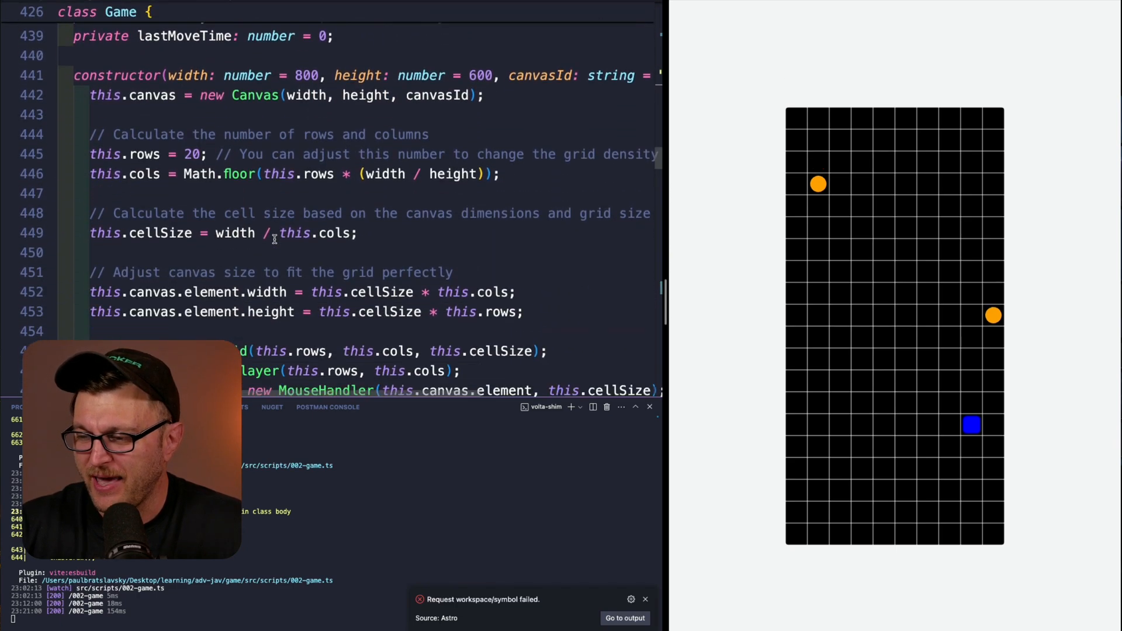
{"action": "scroll", "scroll_direction": "down", "scroll_amount": 3}
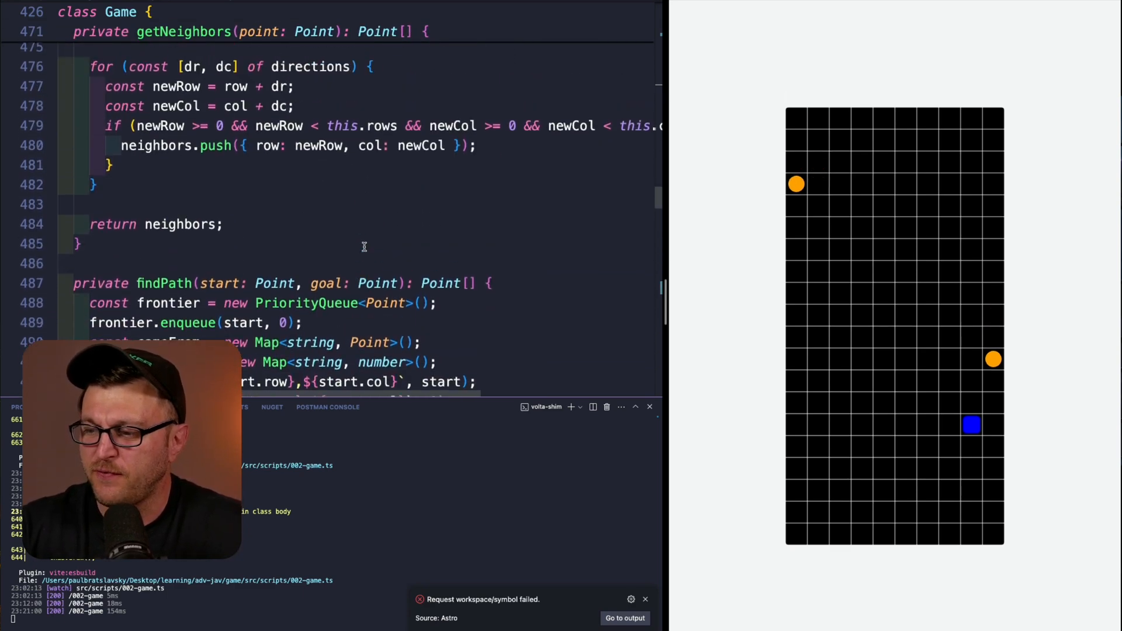
{"action": "scroll", "scroll_direction": "down", "scroll_amount": 3}
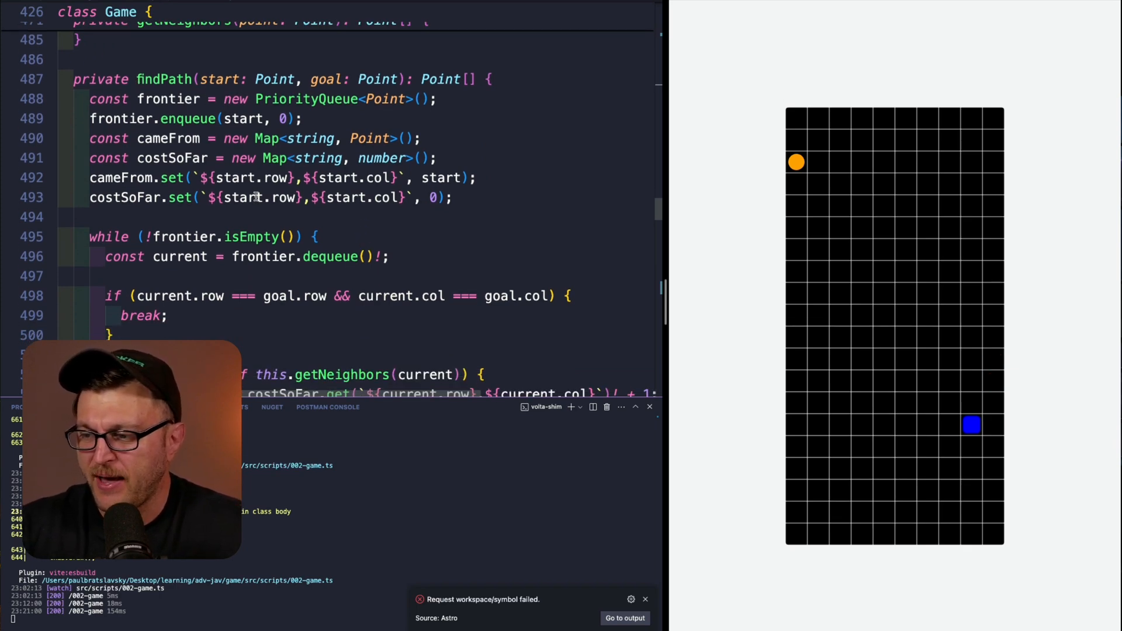
{"action": "scroll", "scroll_direction": "down", "scroll_amount": 3}
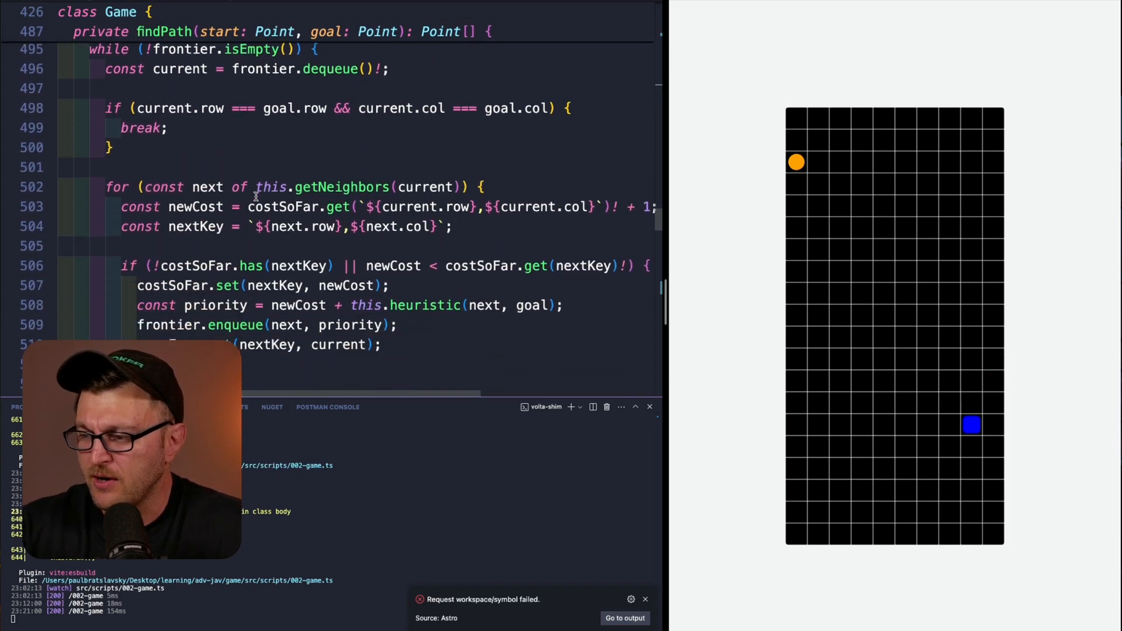
{"action": "scroll", "scroll_direction": "down", "scroll_amount": 3}
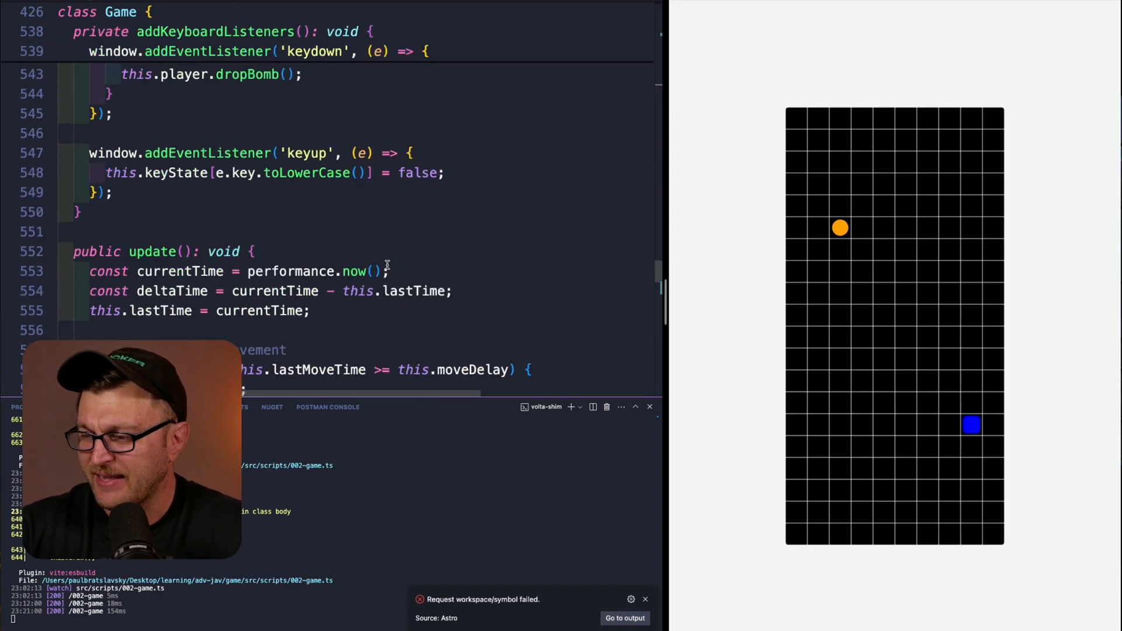
{"action": "scroll", "scroll_direction": "down", "scroll_amount": 3}
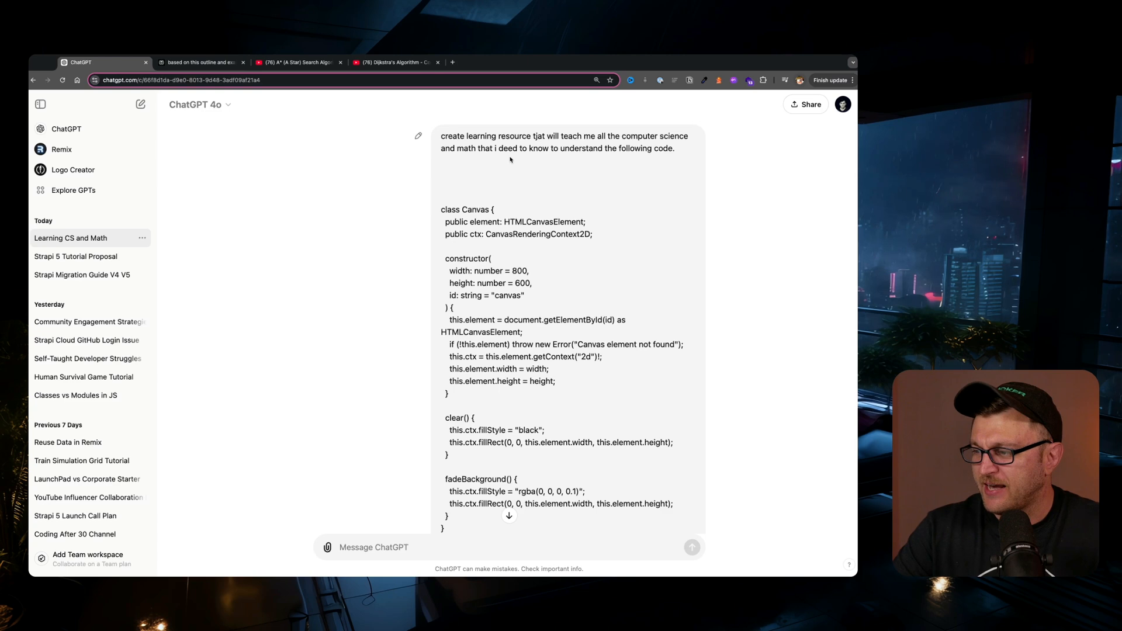
{"action": "mouse_move", "coordinate": [576, 189]}
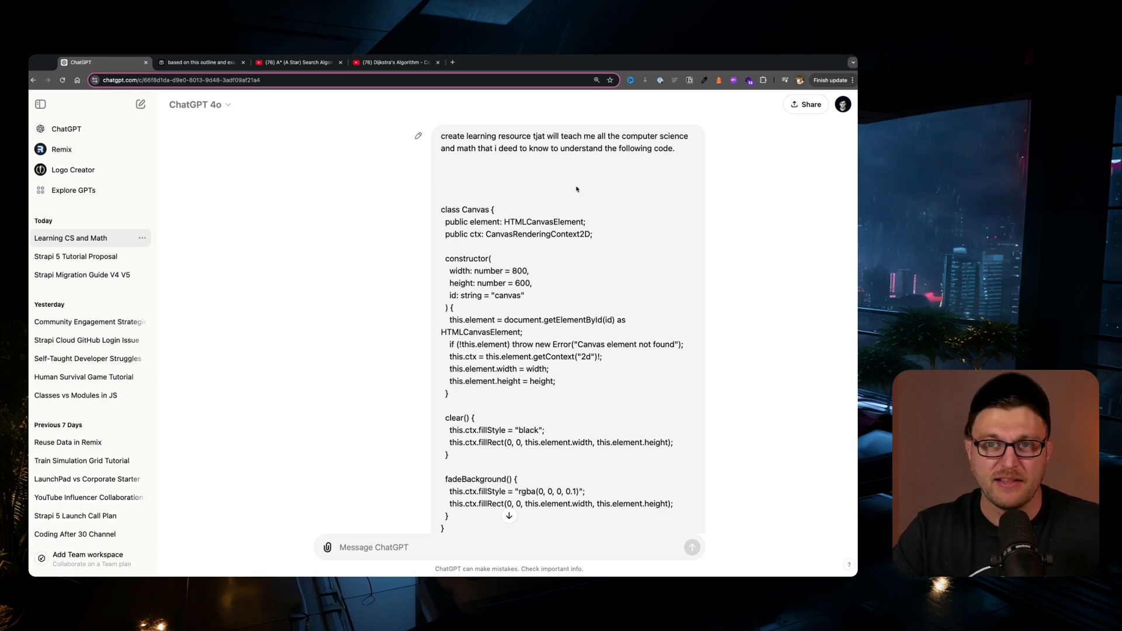
{"action": "scroll", "scroll_direction": "down", "scroll_amount": 3}
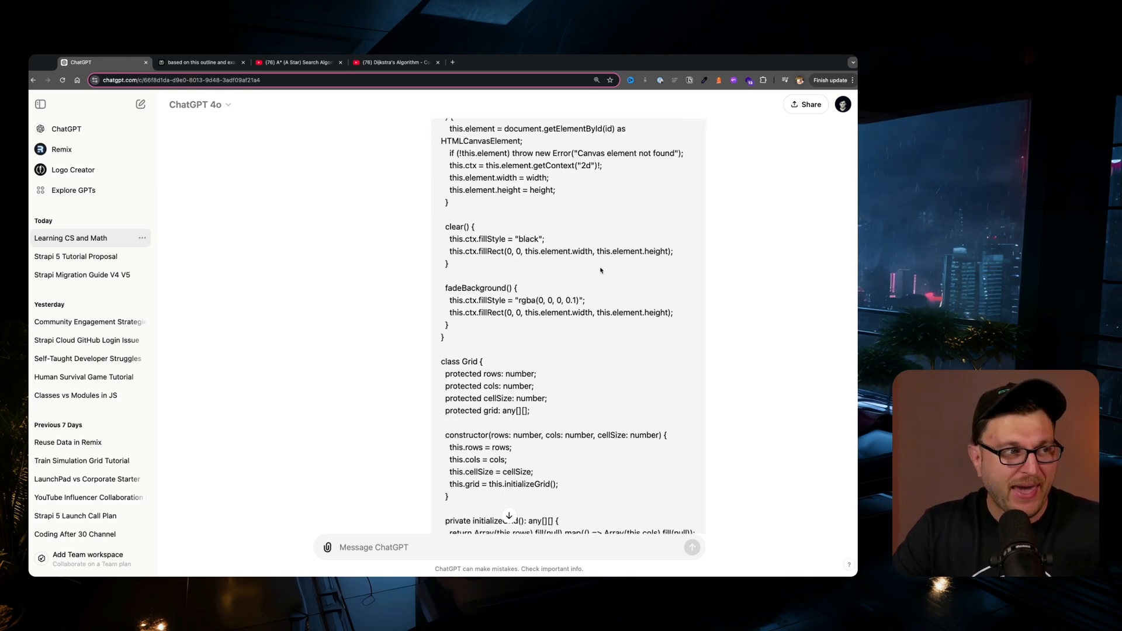
{"action": "scroll", "scroll_direction": "down", "scroll_amount": 3}
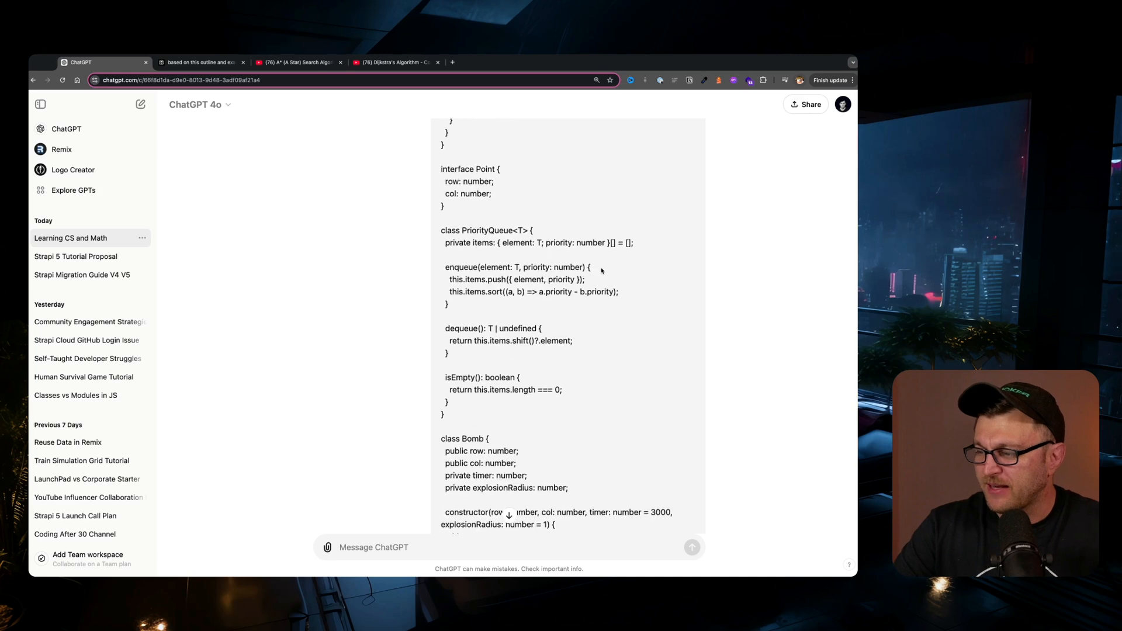
{"action": "scroll", "scroll_direction": "down", "scroll_amount": 3}
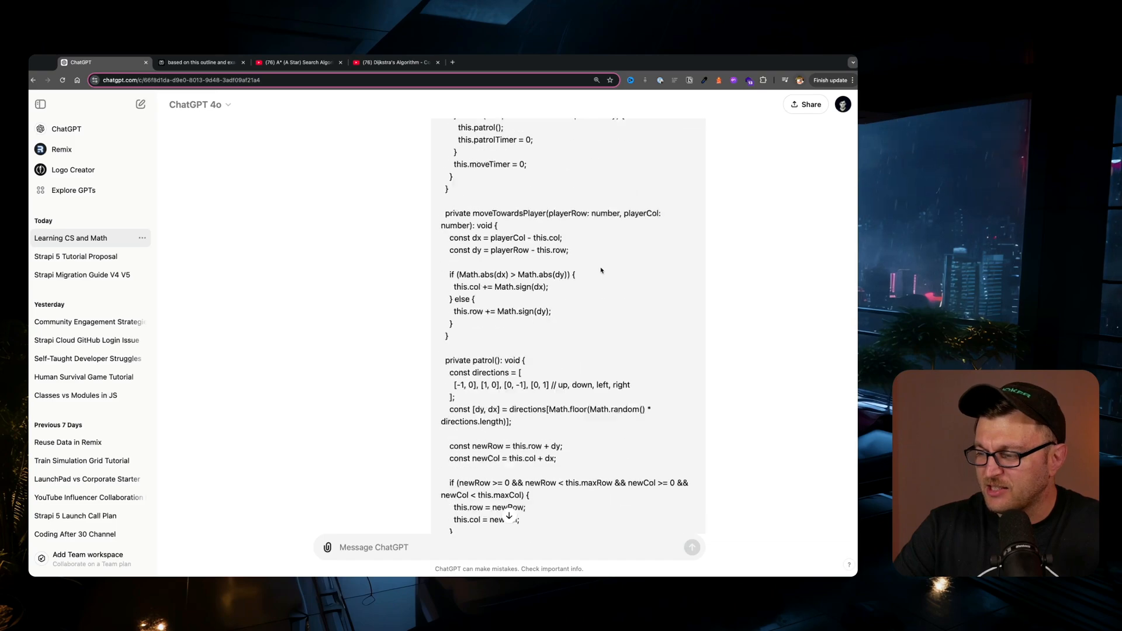
{"action": "scroll", "scroll_direction": "down", "scroll_amount": 3}
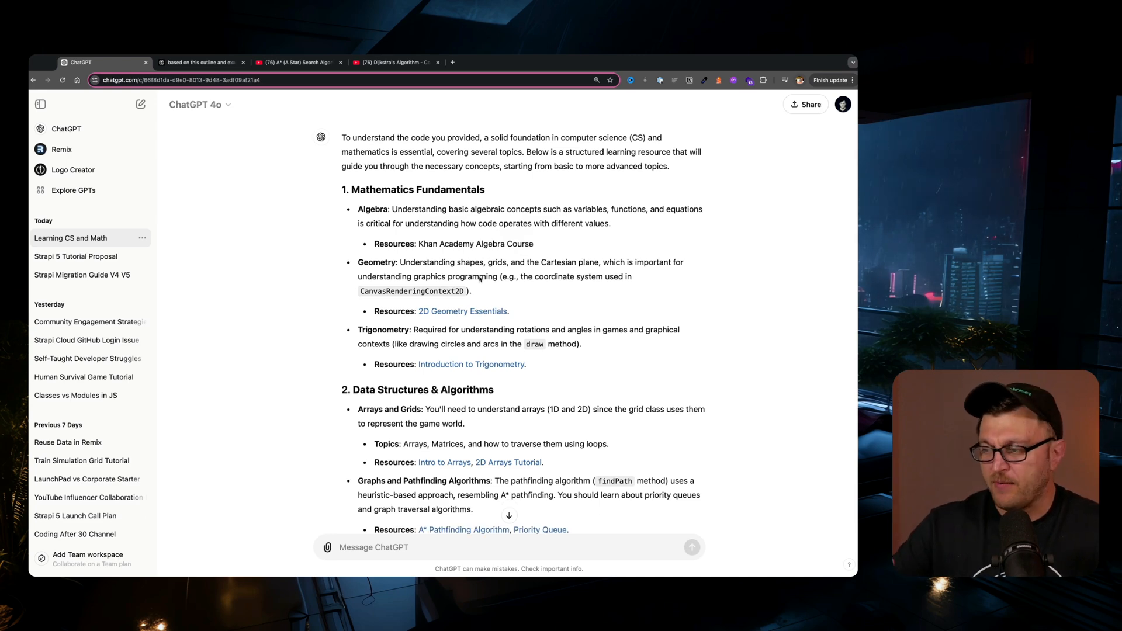
{"action": "scroll", "scroll_direction": "down", "scroll_amount": 3}
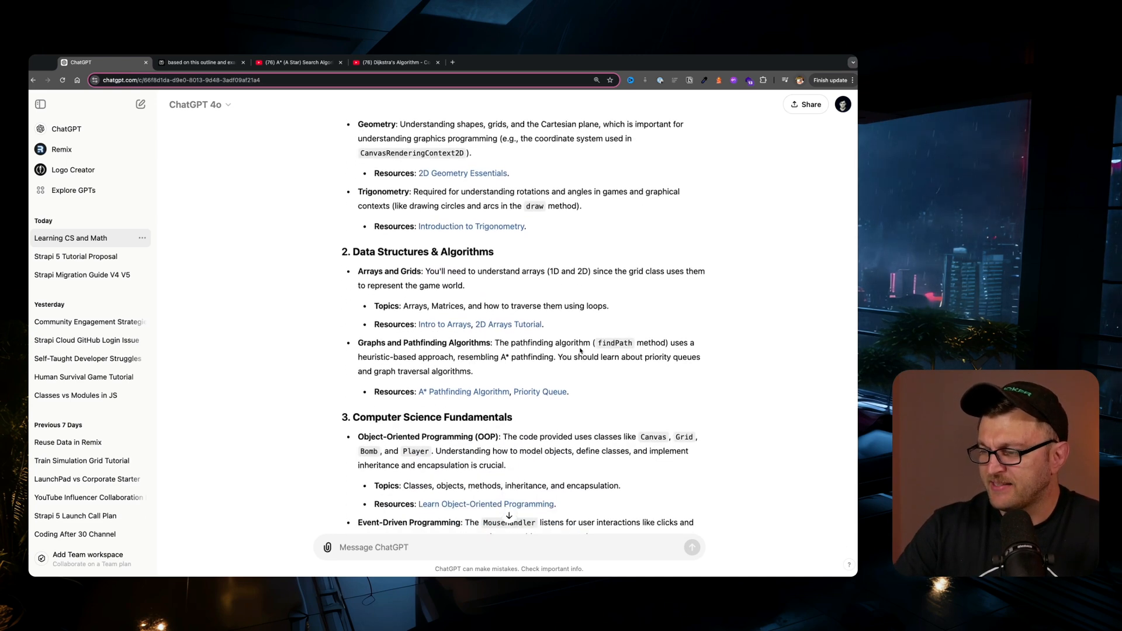
{"action": "scroll", "scroll_direction": "down", "scroll_amount": 3}
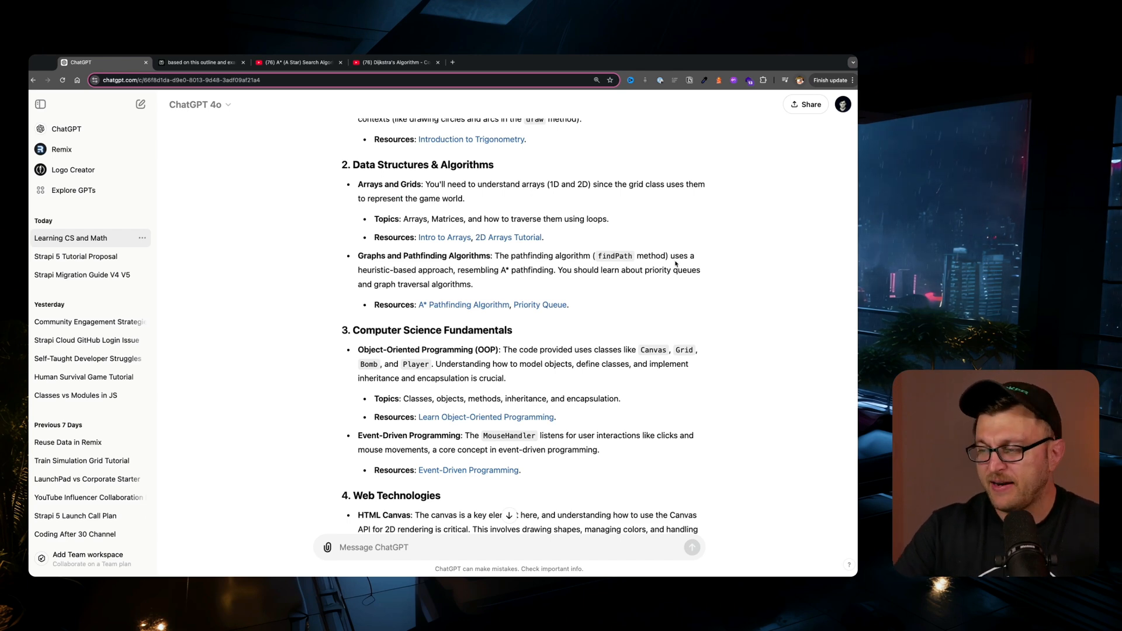
{"action": "mouse_move", "coordinate": [432, 265]}
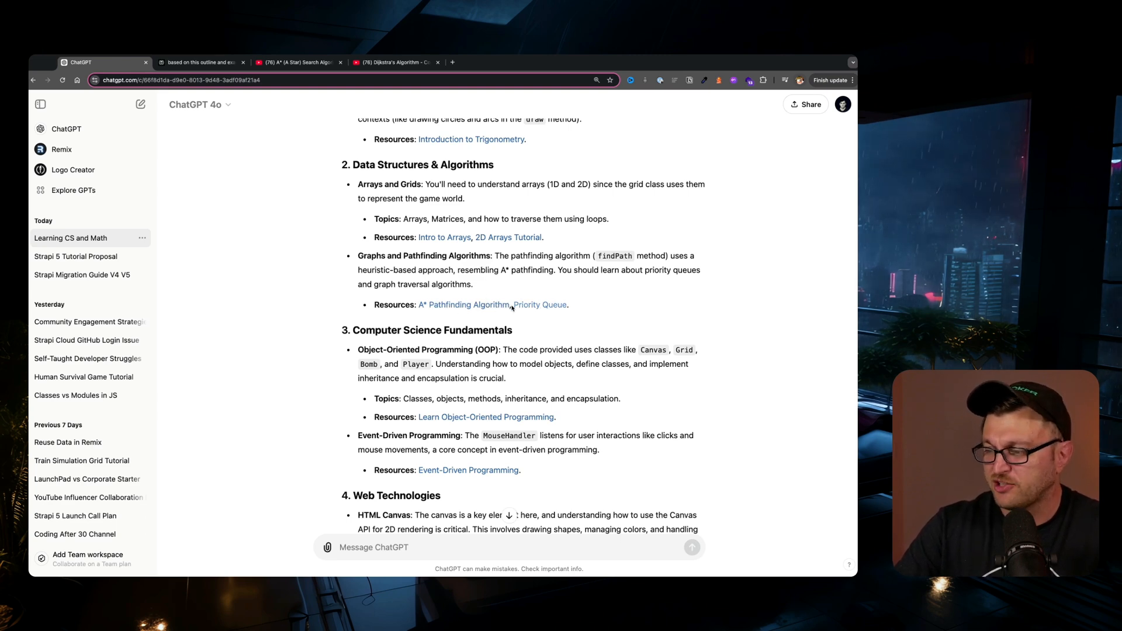
{"action": "scroll", "scroll_direction": "down", "scroll_amount": 3}
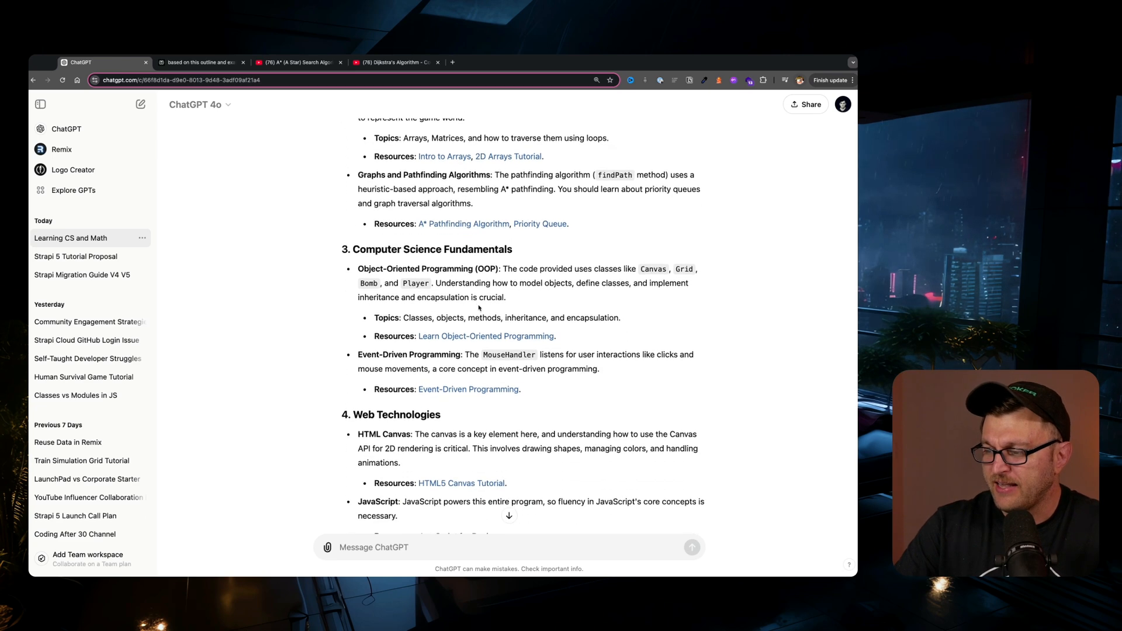
{"action": "scroll", "scroll_direction": "down", "scroll_amount": 3}
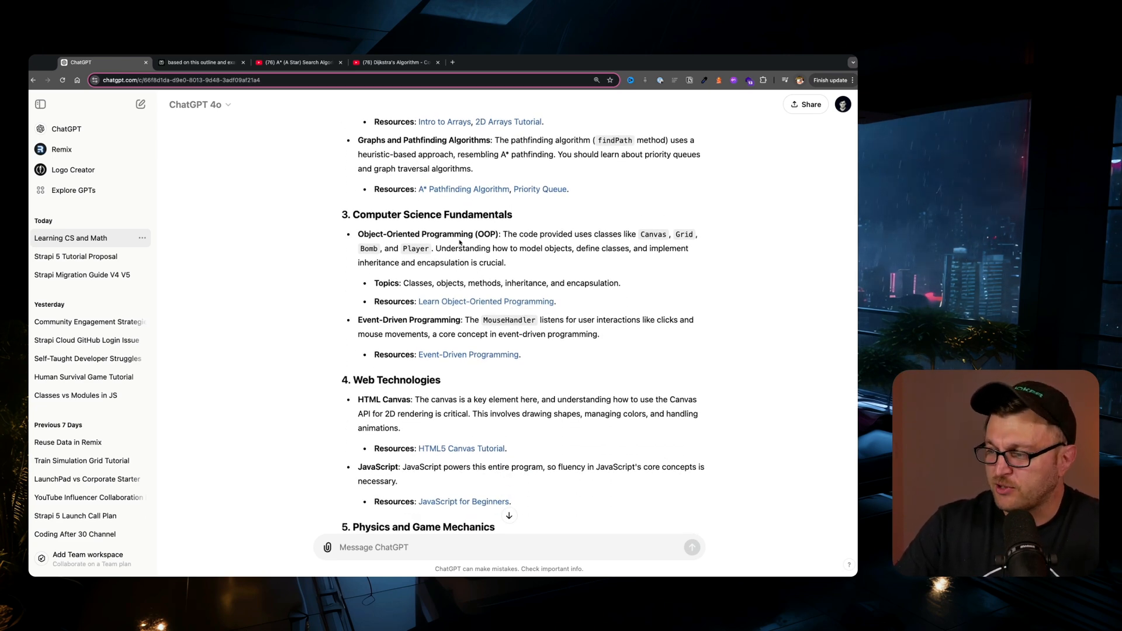
{"action": "scroll", "scroll_direction": "down", "scroll_amount": 3}
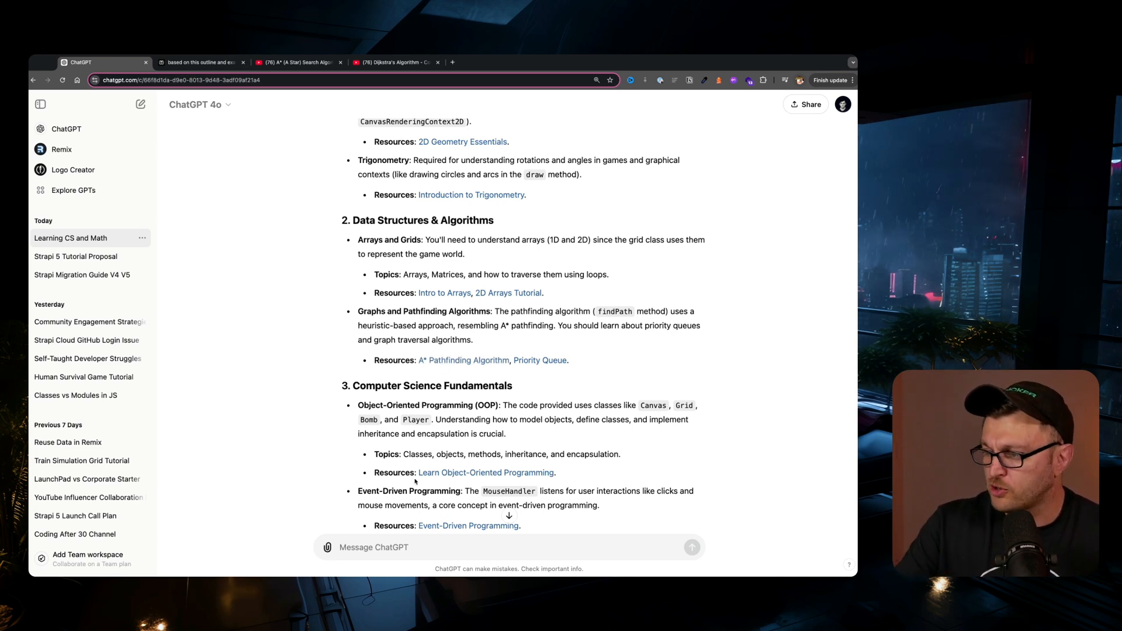
{"action": "left_click", "coordinate": [200, 63]}
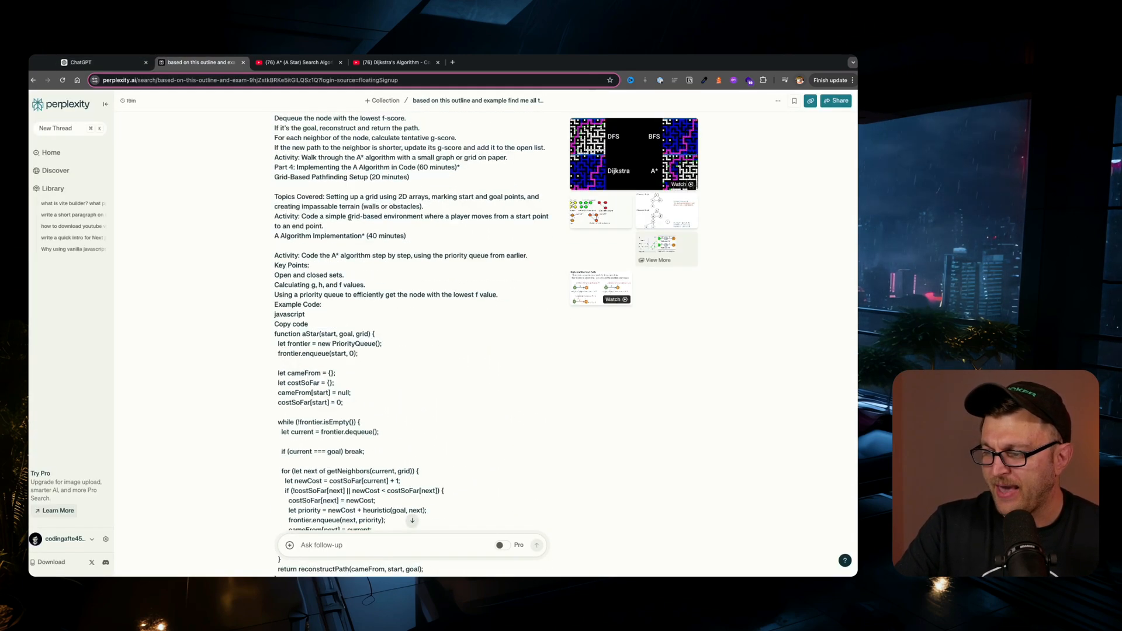
- Copy the MIT OpenCourseWare course title from Perplexity's resource list
{"action": "scroll", "scroll_direction": "down", "scroll_amount": 3}
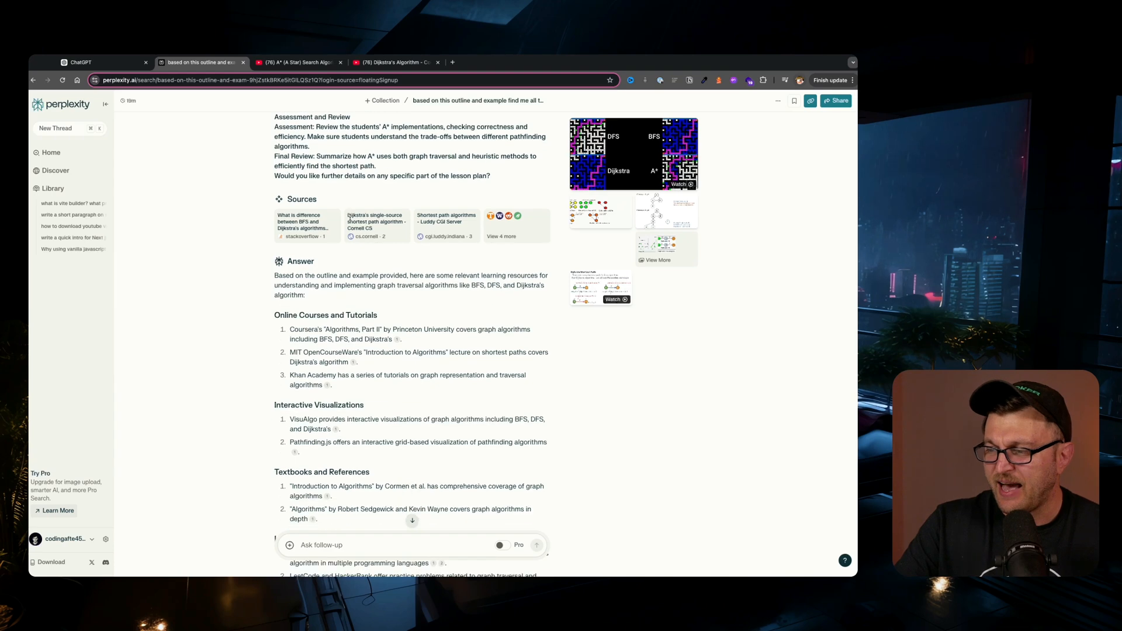
{"action": "scroll", "scroll_direction": "down", "scroll_amount": 3}
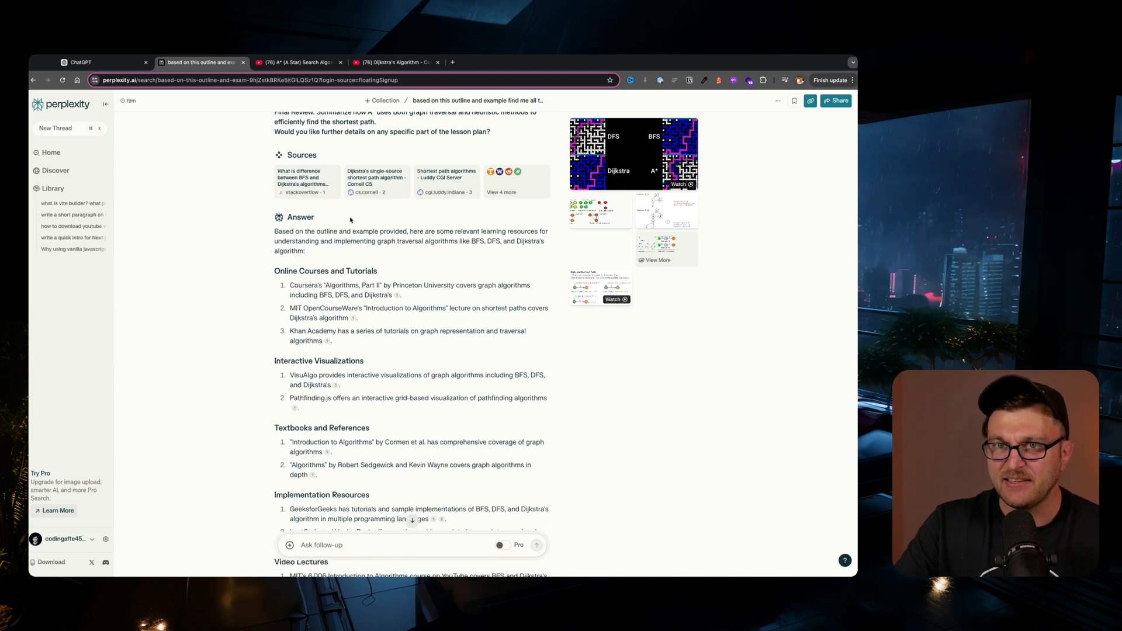
{"action": "scroll", "scroll_direction": "down", "scroll_amount": 3}
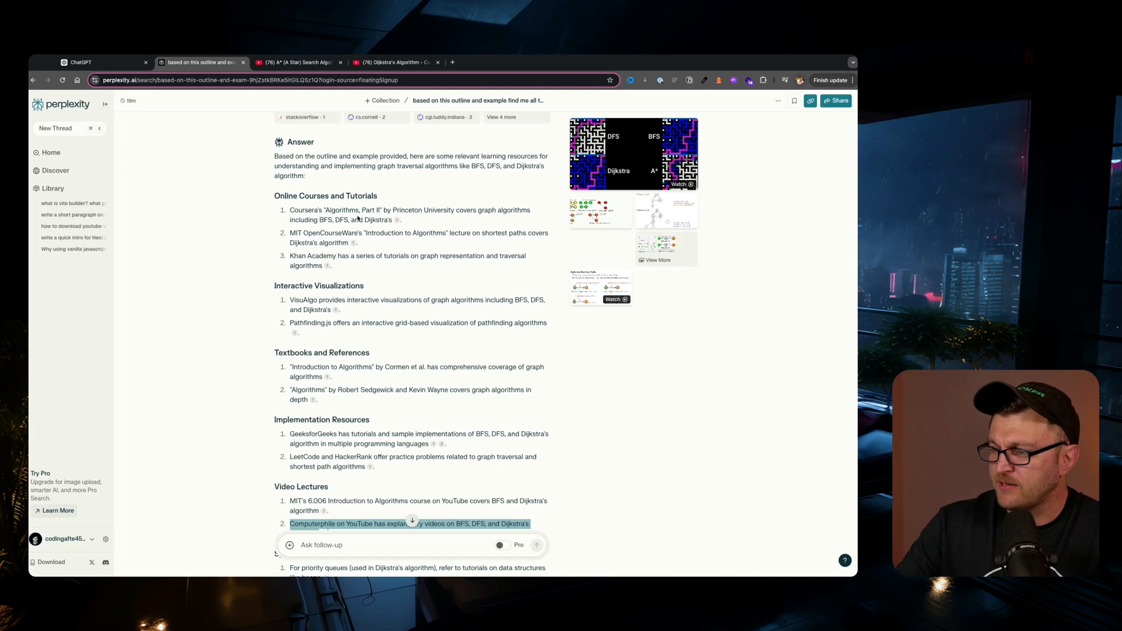
{"action": "mouse_move", "coordinate": [433, 214]}
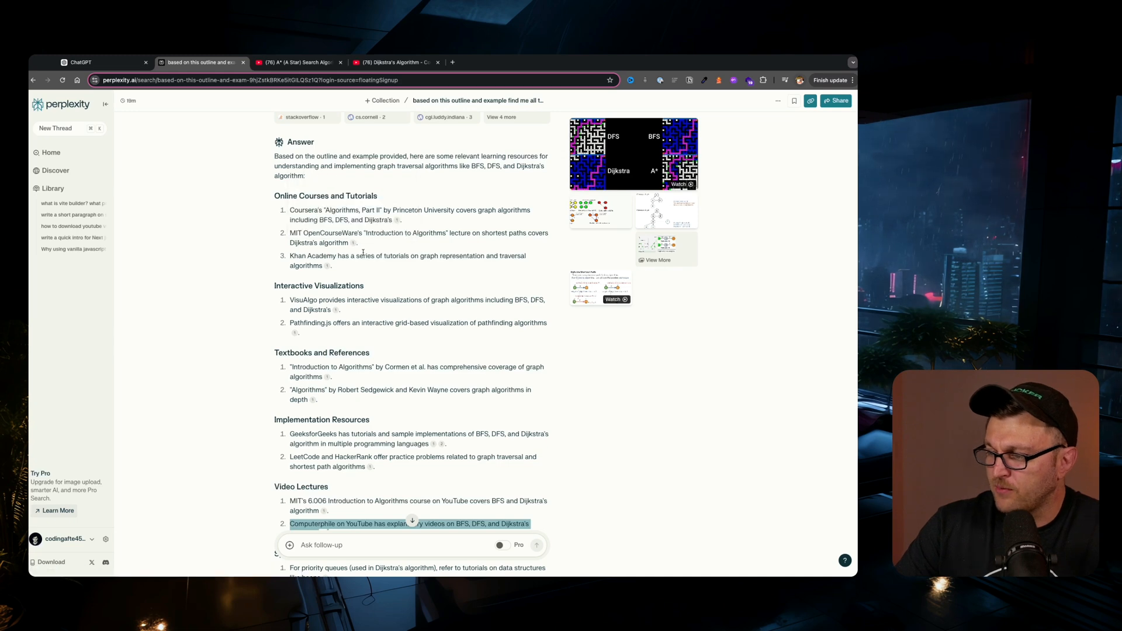
{"action": "right_click", "coordinate": [322, 233]}
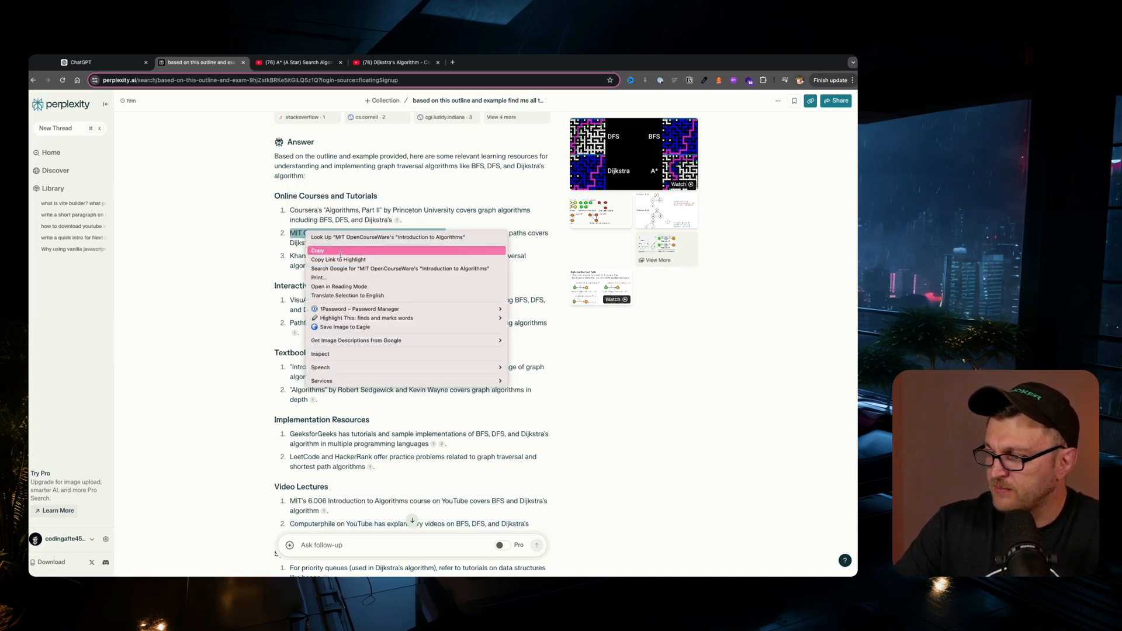
{"action": "left_click", "coordinate": [317, 249]}
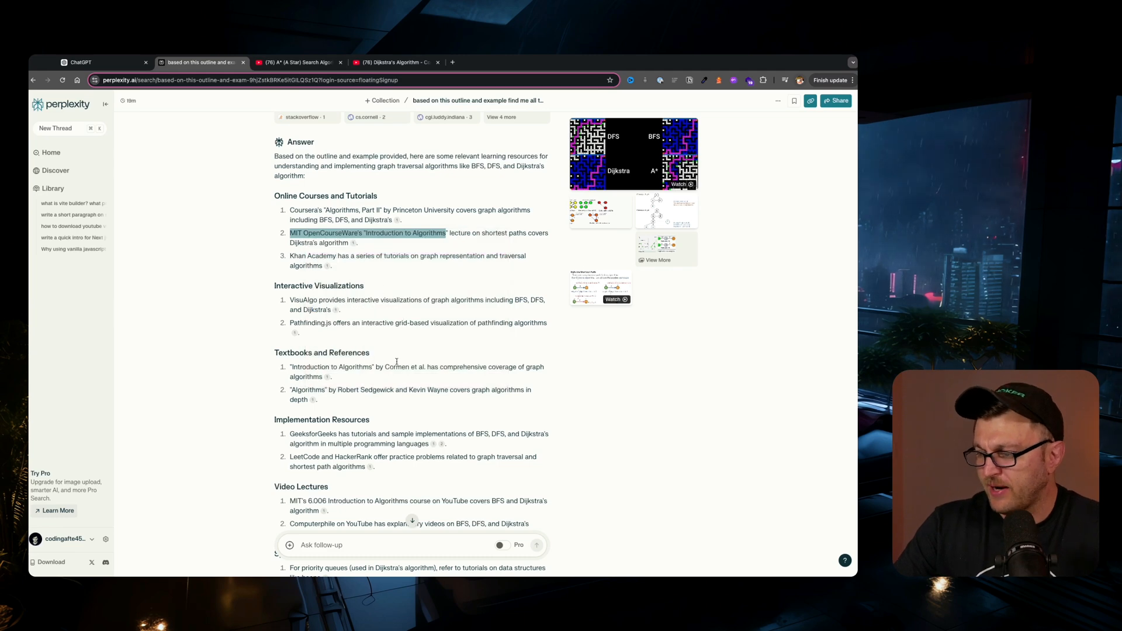
- Bring up the Computerphile A* Search video, then the Dijkstra's Algorithm video
{"action": "scroll", "scroll_direction": "down", "scroll_amount": 3}
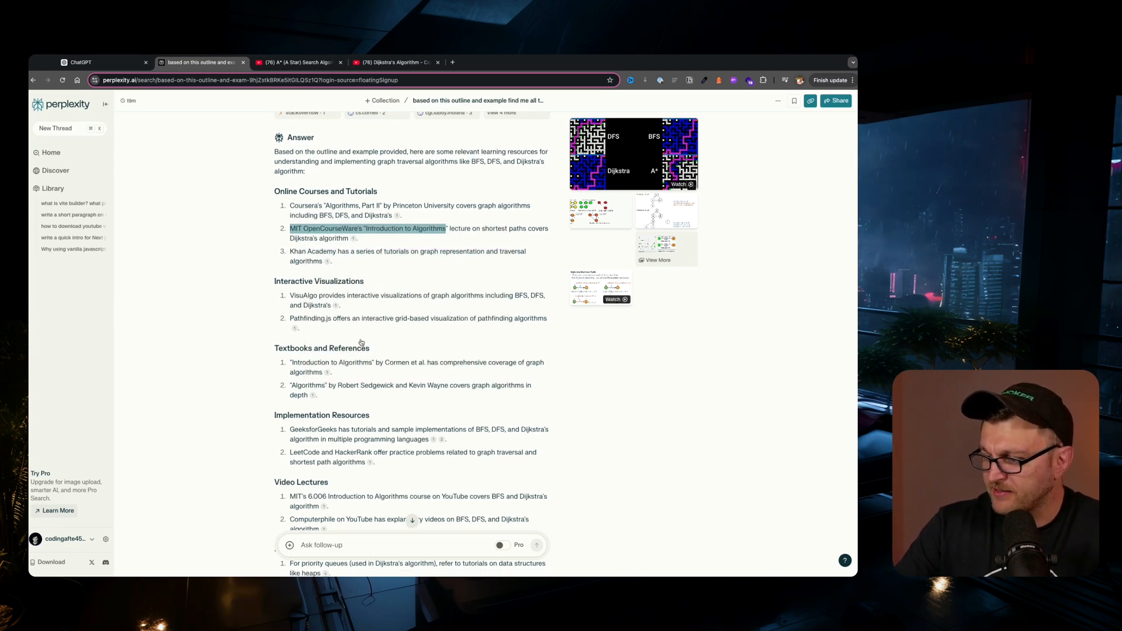
{"action": "scroll", "scroll_direction": "down", "scroll_amount": 3}
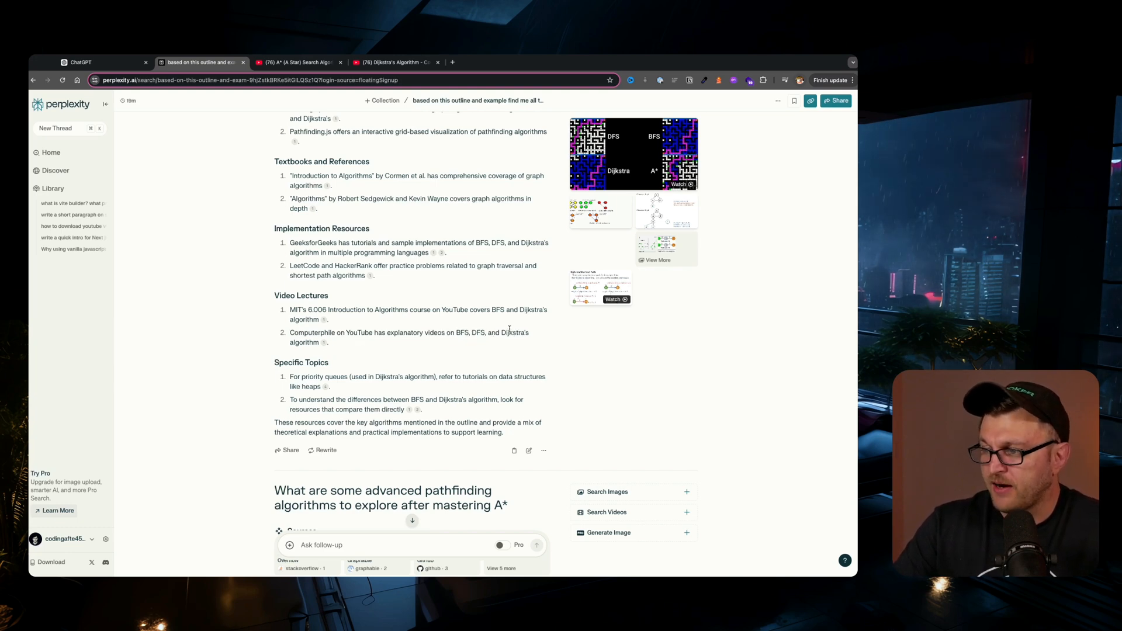
{"action": "left_click", "coordinate": [297, 63]}
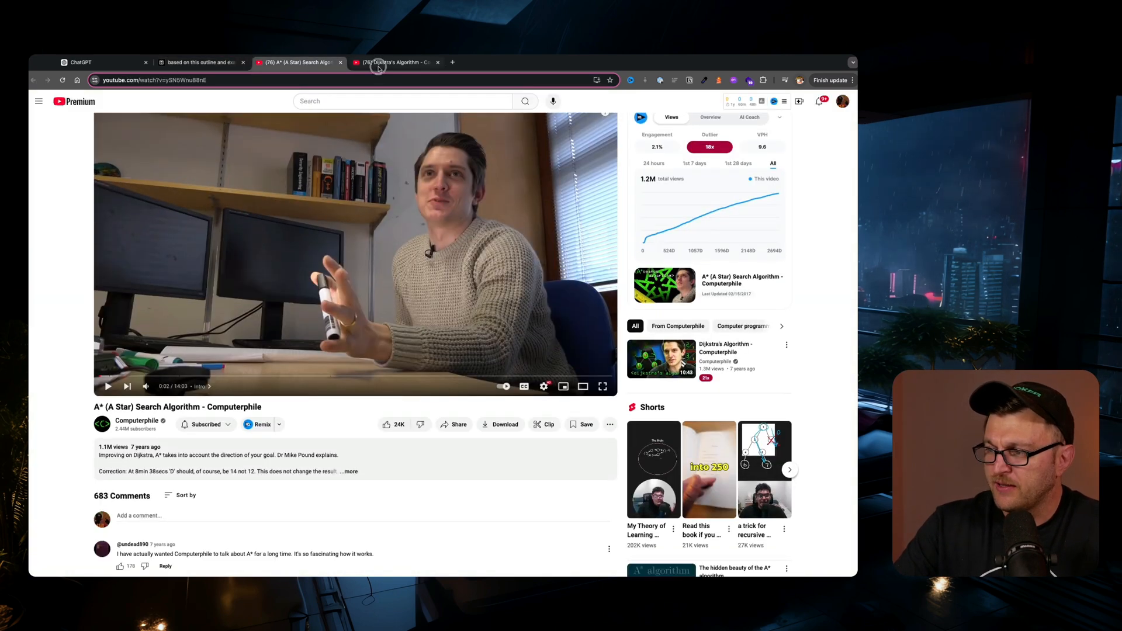
{"action": "left_click", "coordinate": [394, 62]}
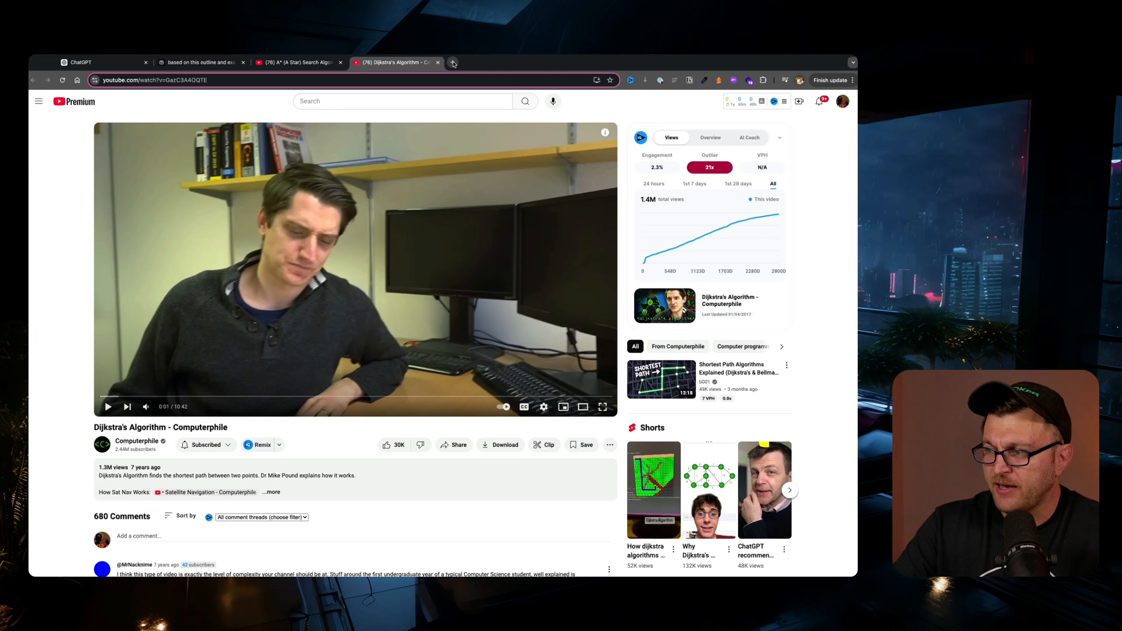